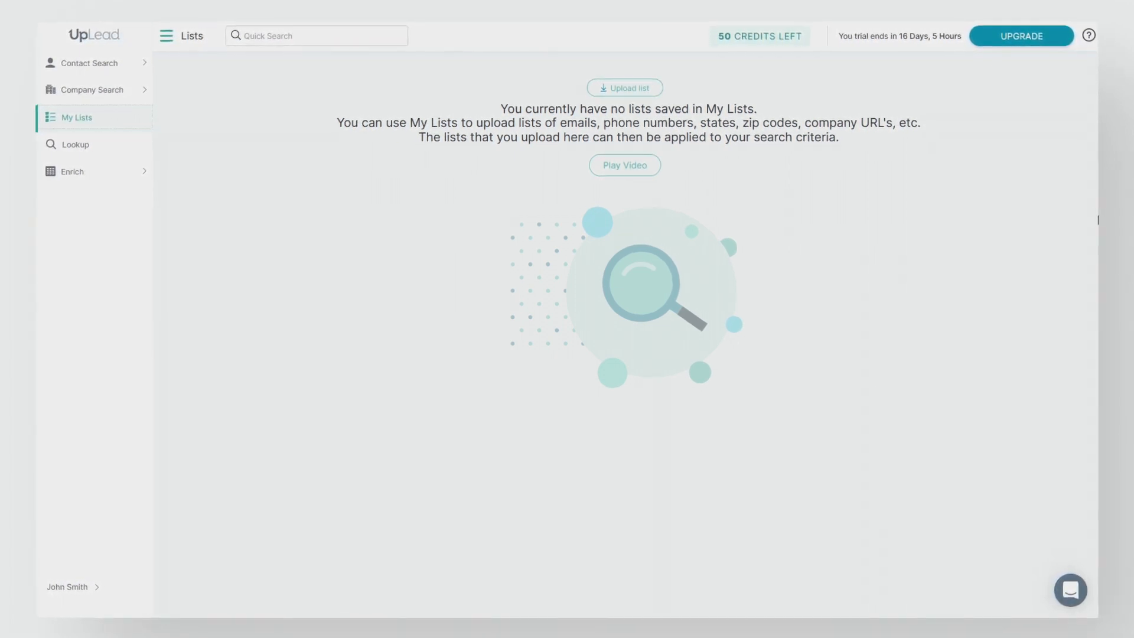
Start a new list upload and choose Company url as the list type
click(624, 86)
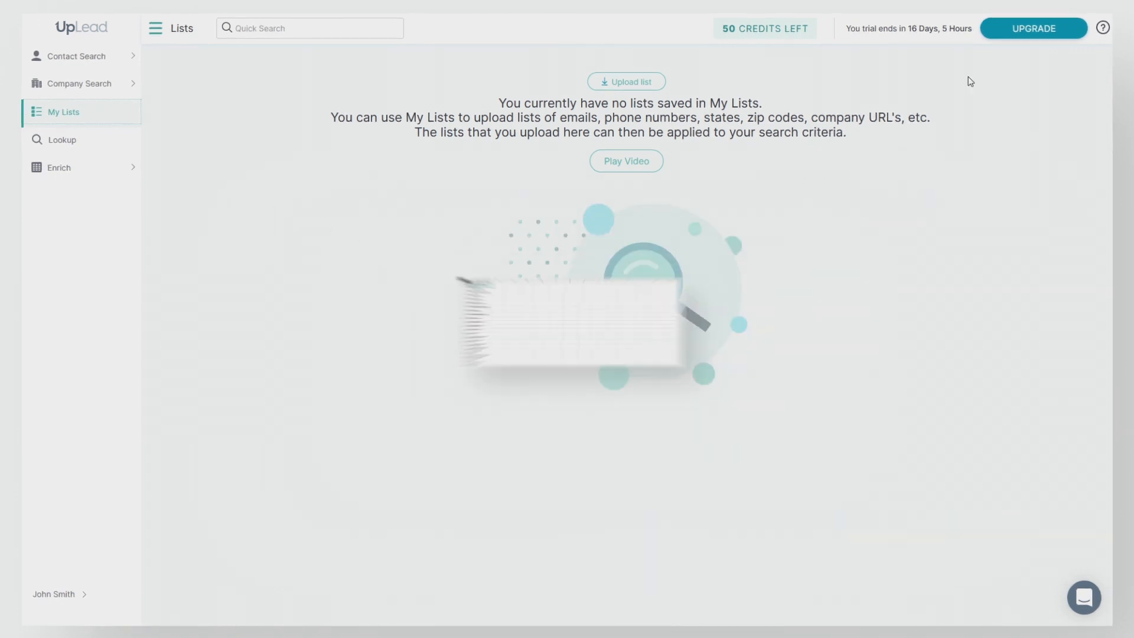
click(626, 81)
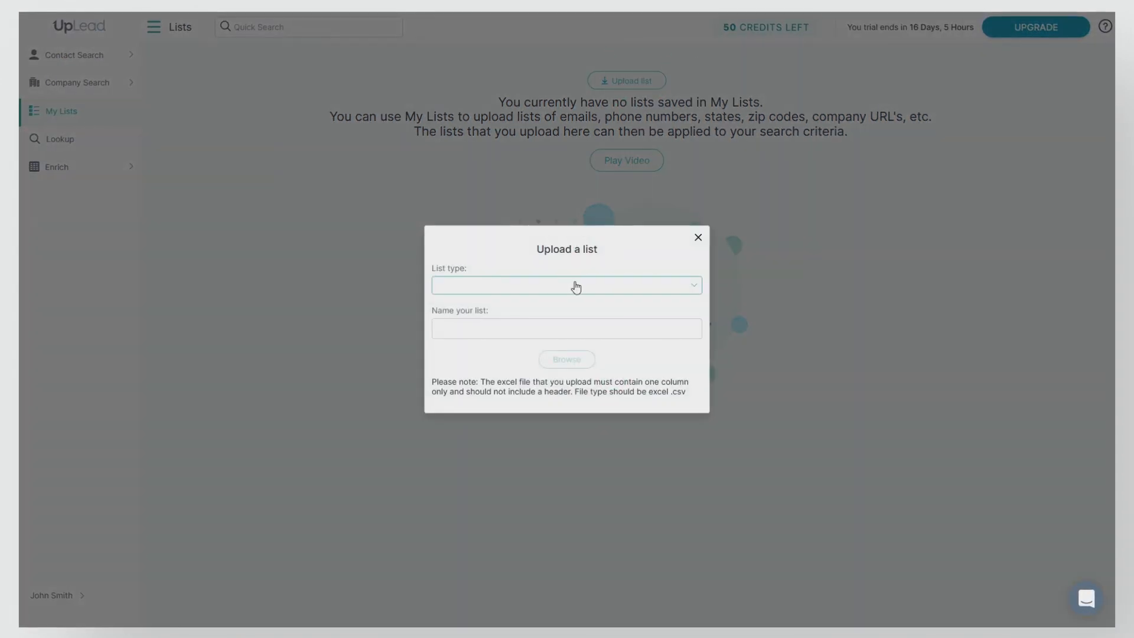
click(566, 285)
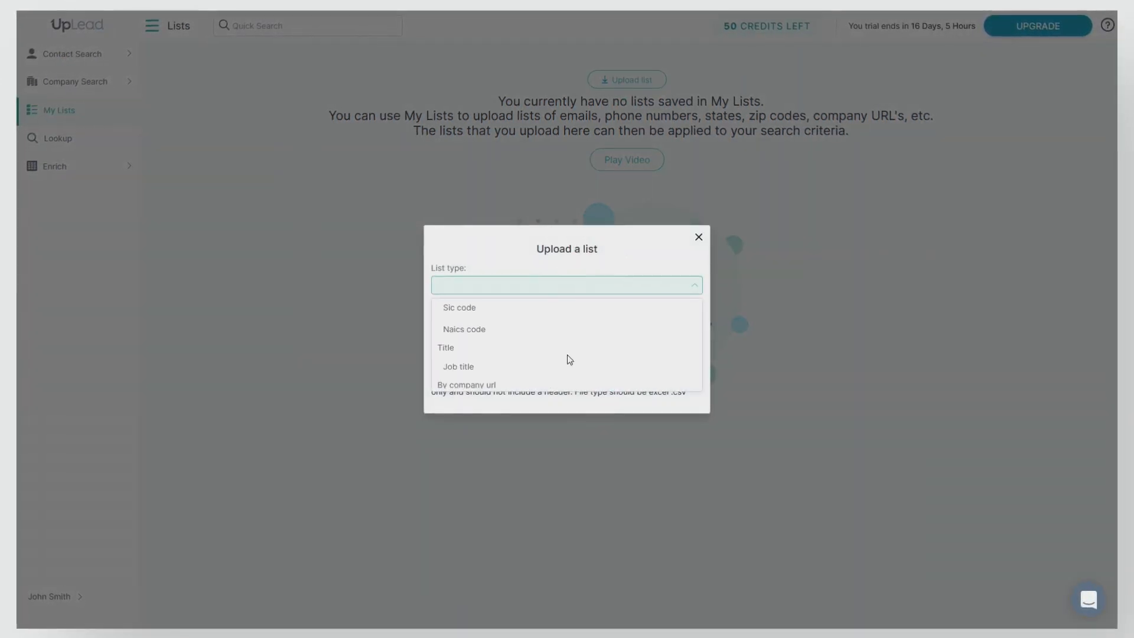
click(466, 384)
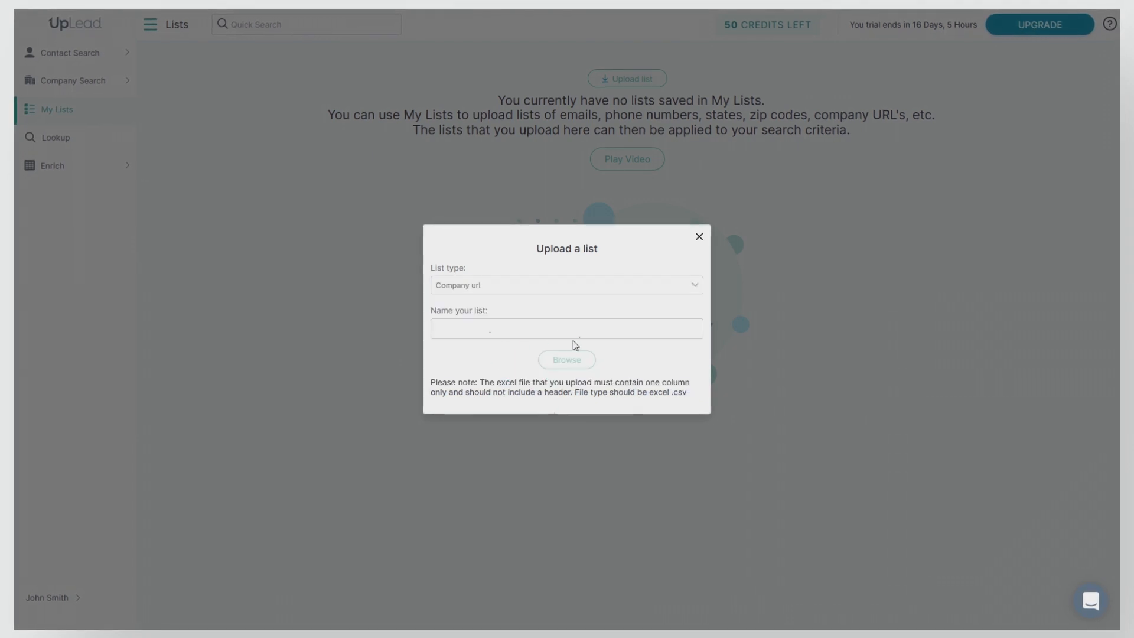
Name the list 'companies we target' and upload the chosen CSV file
text(com)
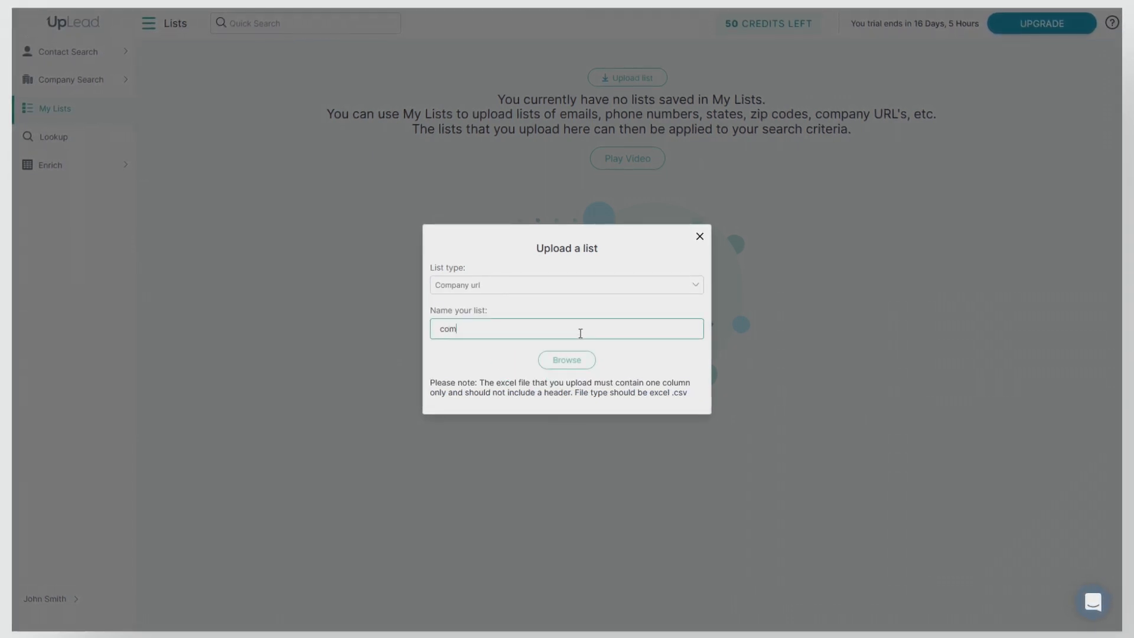
text(companies we)
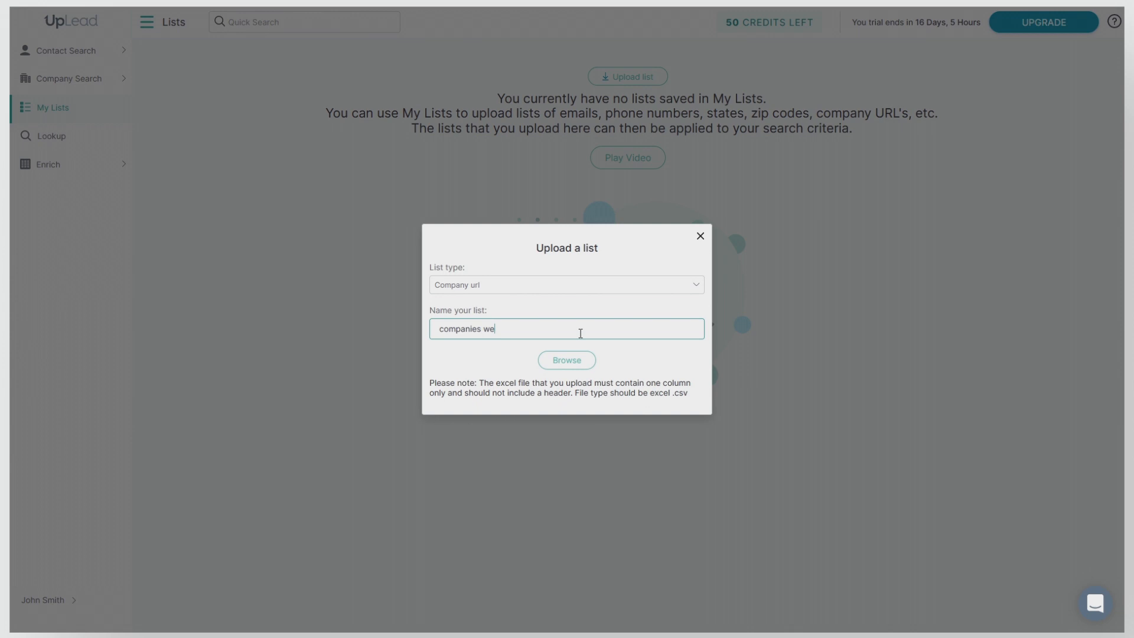
text(target)
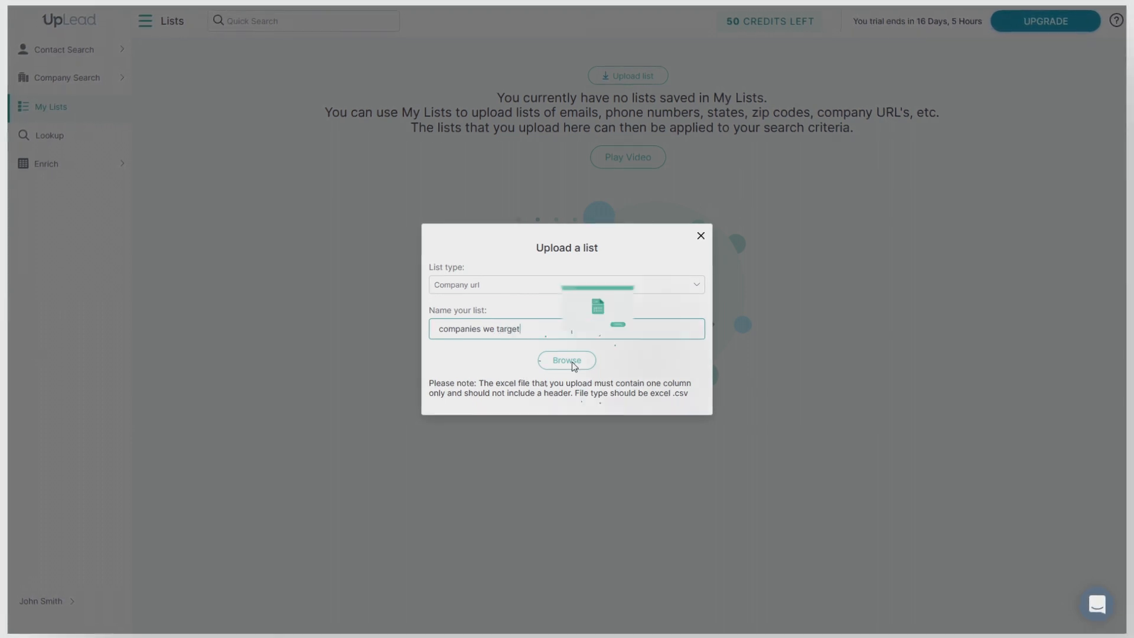
click(566, 360)
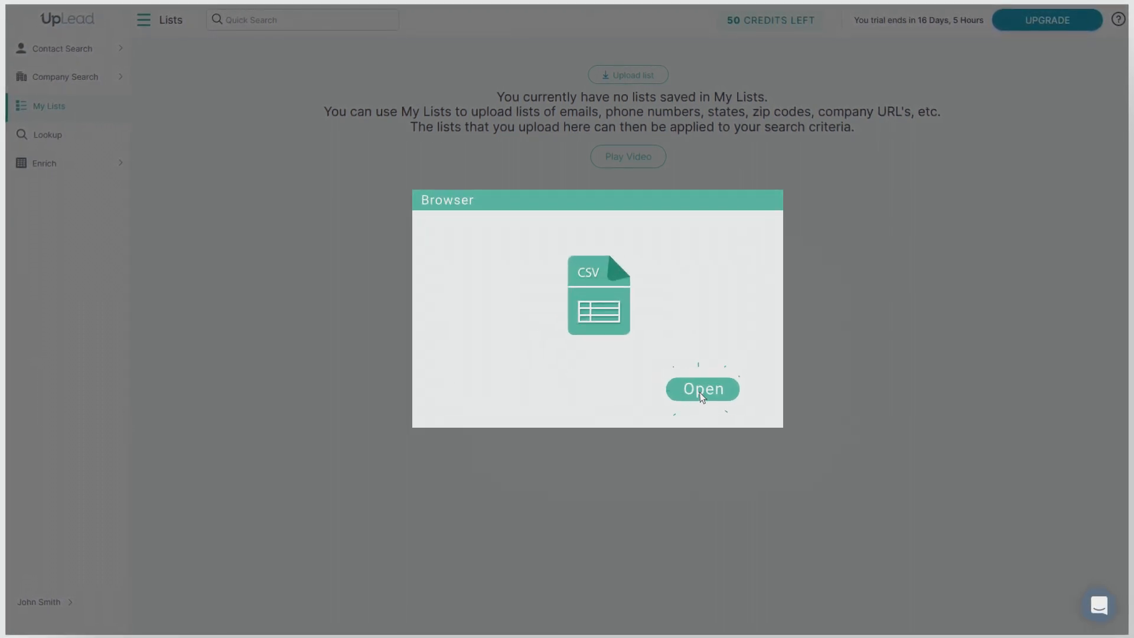
click(700, 388)
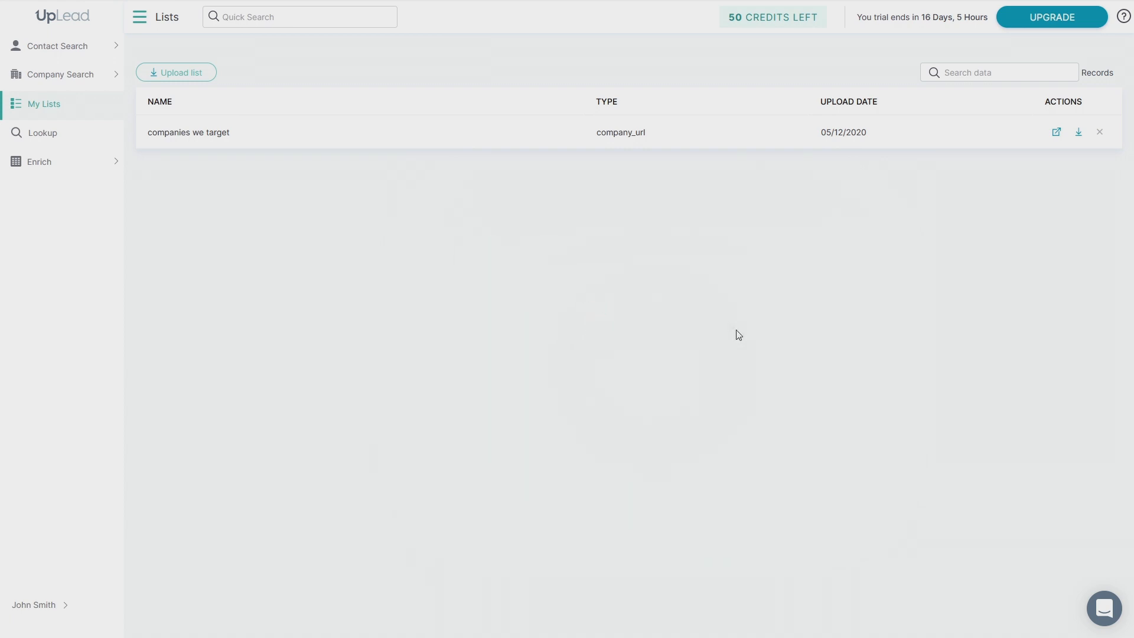
In Contact Search, filter by company URL using the 'companies we target' list and view the matching contacts
click(56, 46)
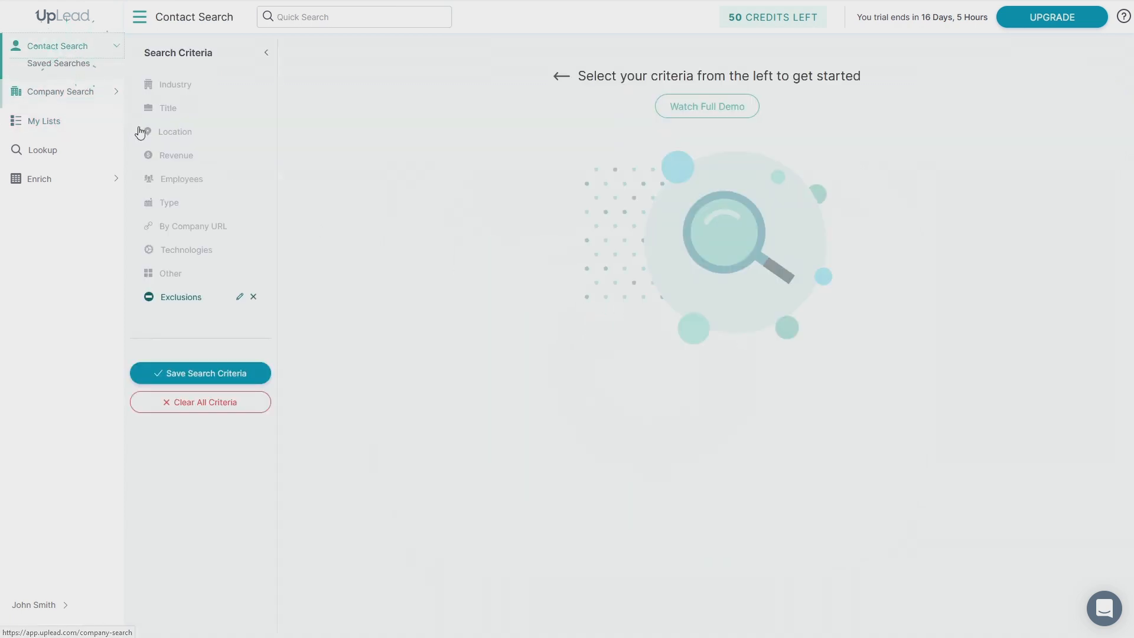
click(194, 226)
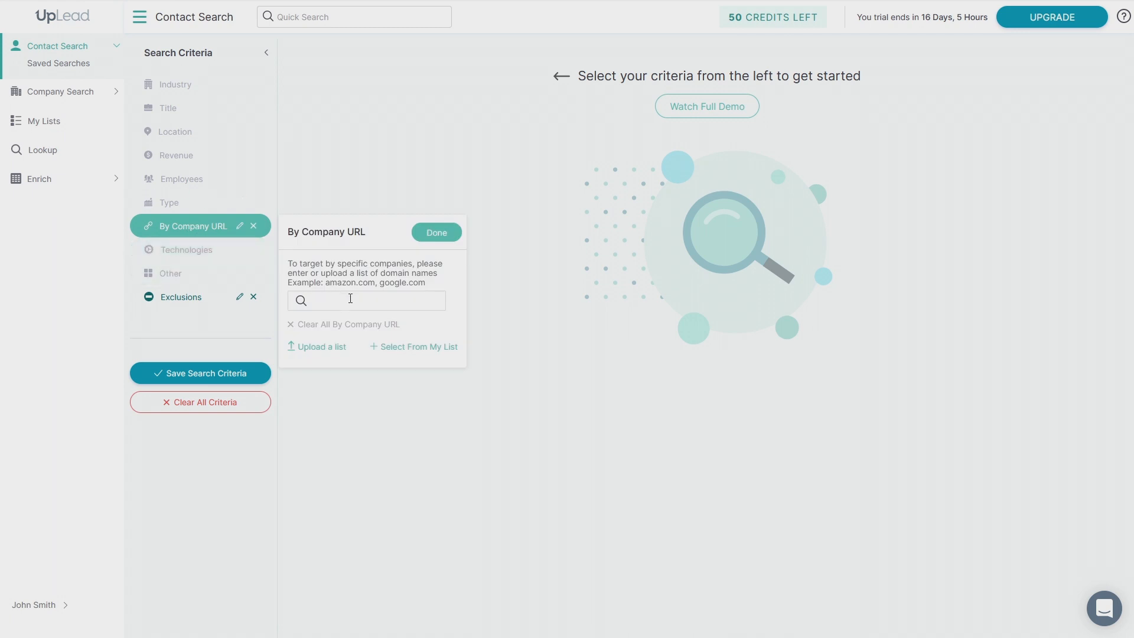
click(419, 346)
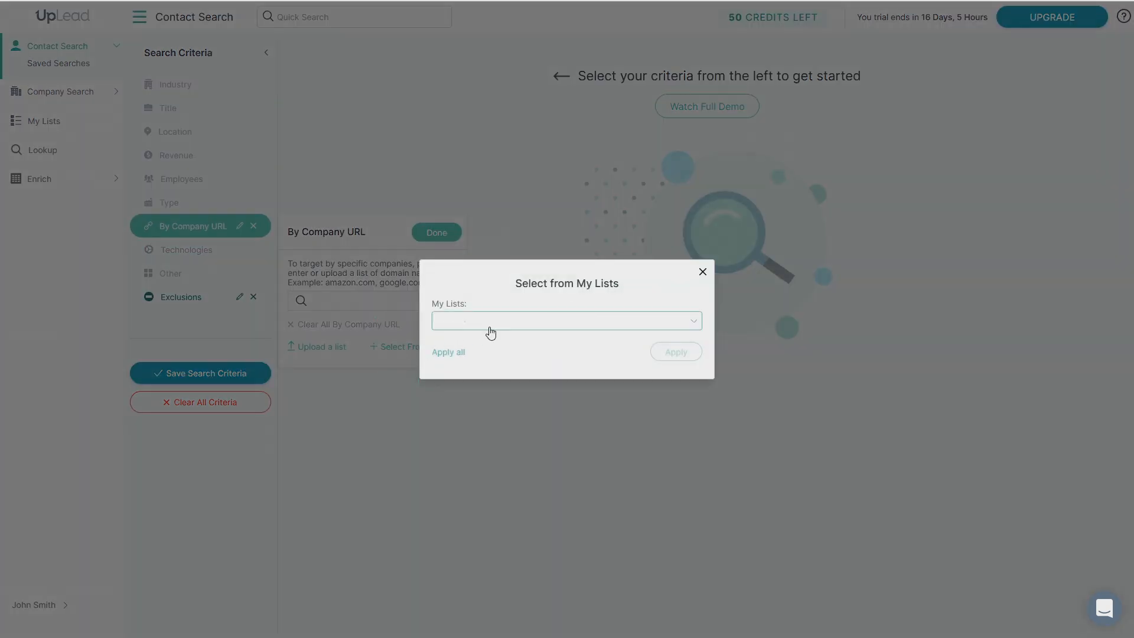
click(566, 320)
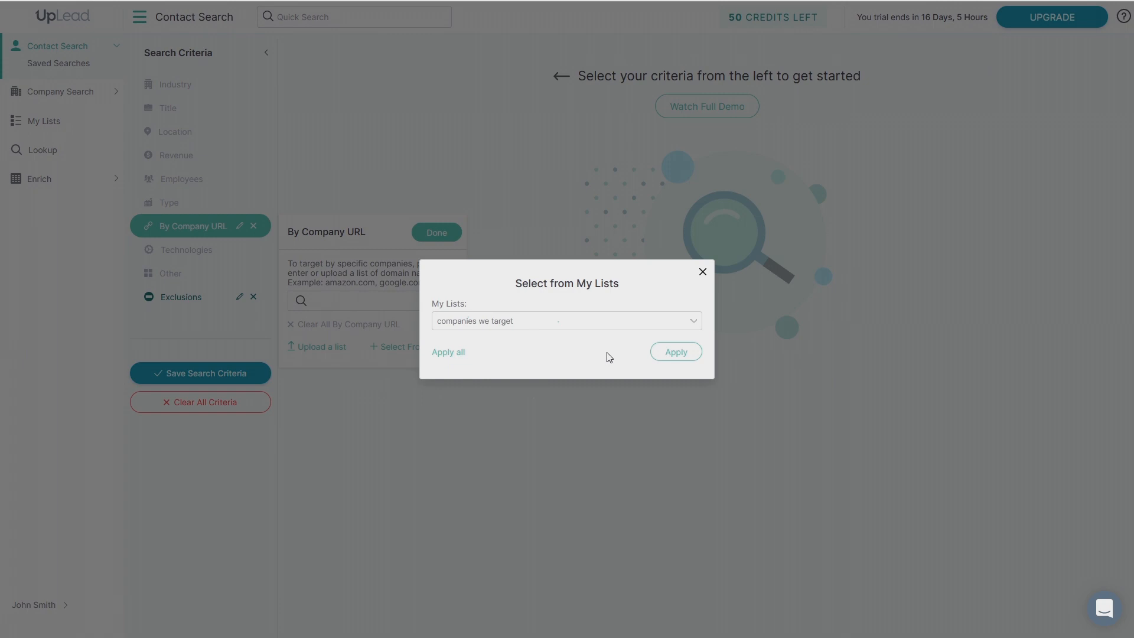
click(674, 352)
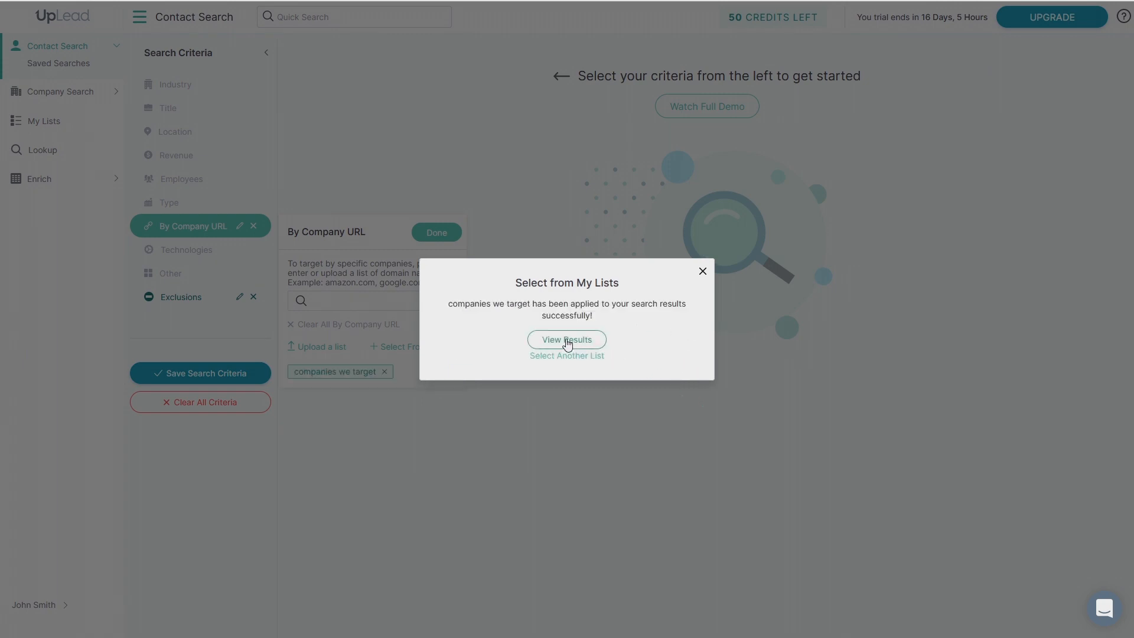
click(566, 341)
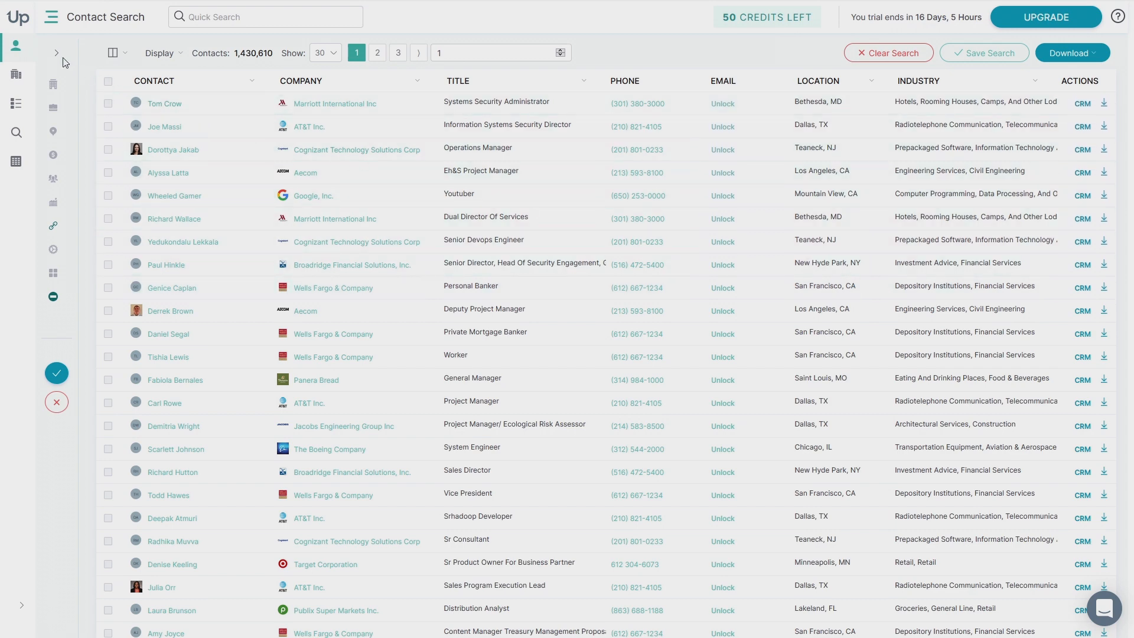
Show the search criteria beside the results, then return to the My Lists page
click(55, 52)
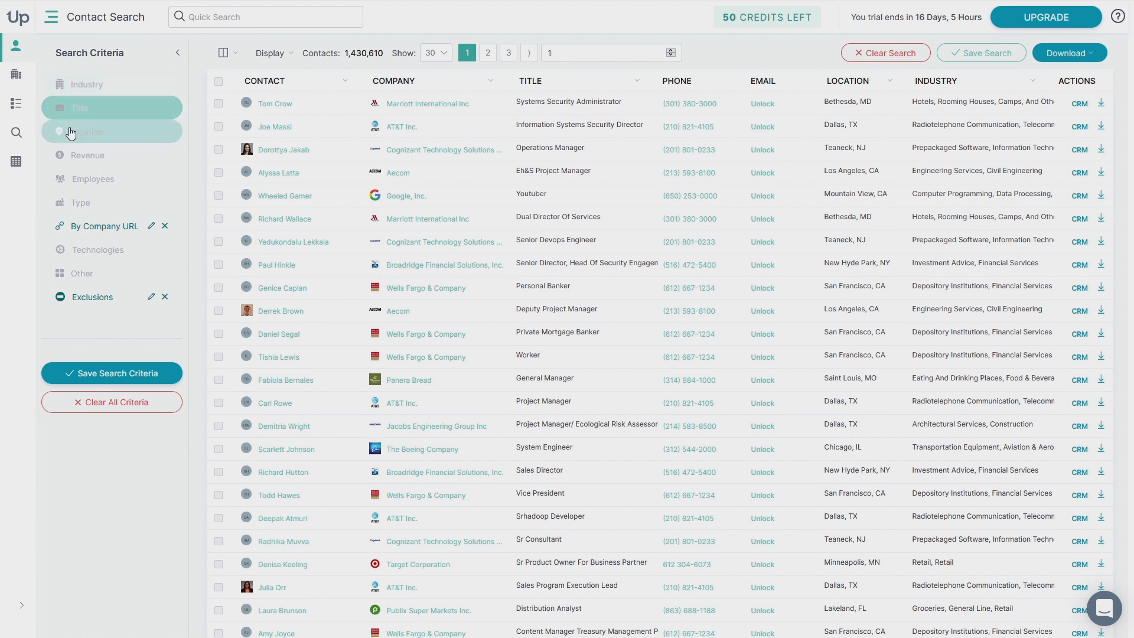
mouse_move(91, 273)
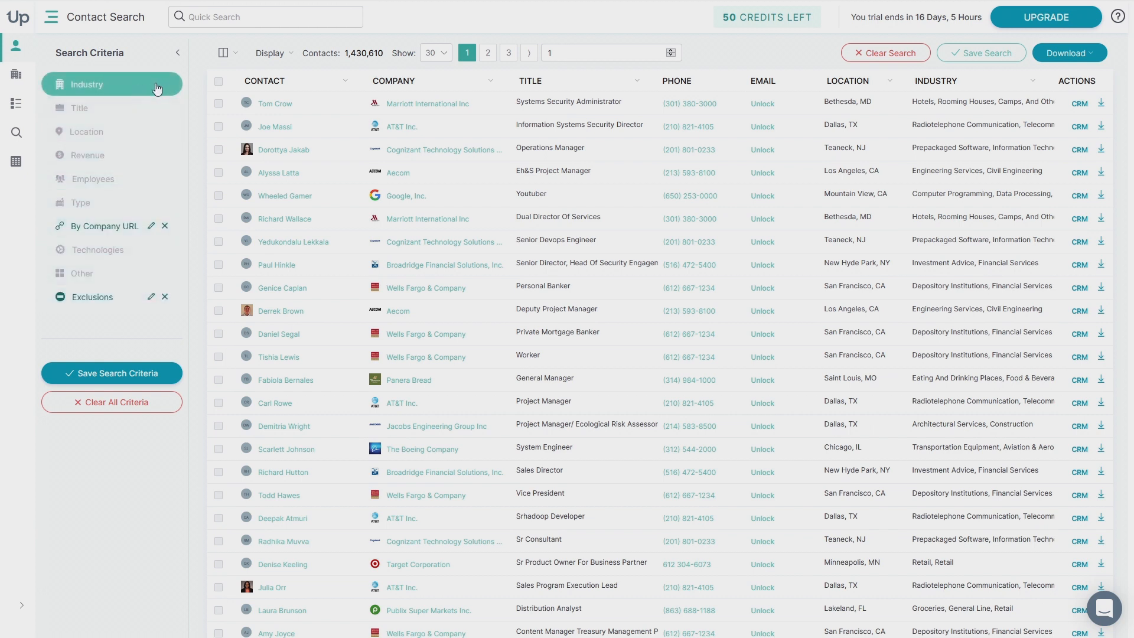
click(15, 104)
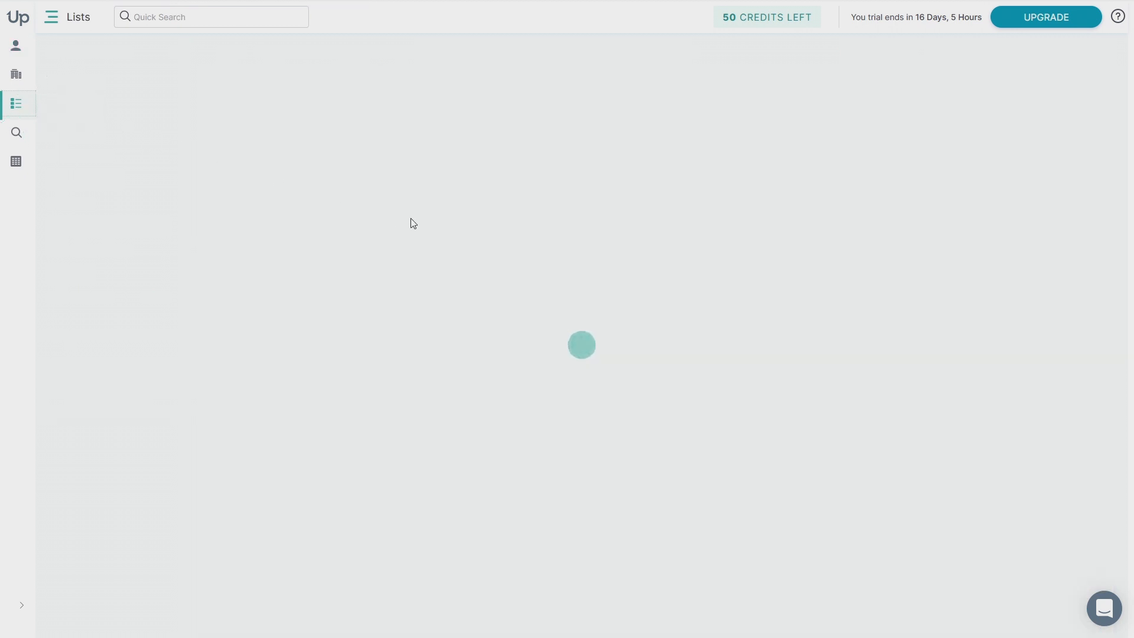